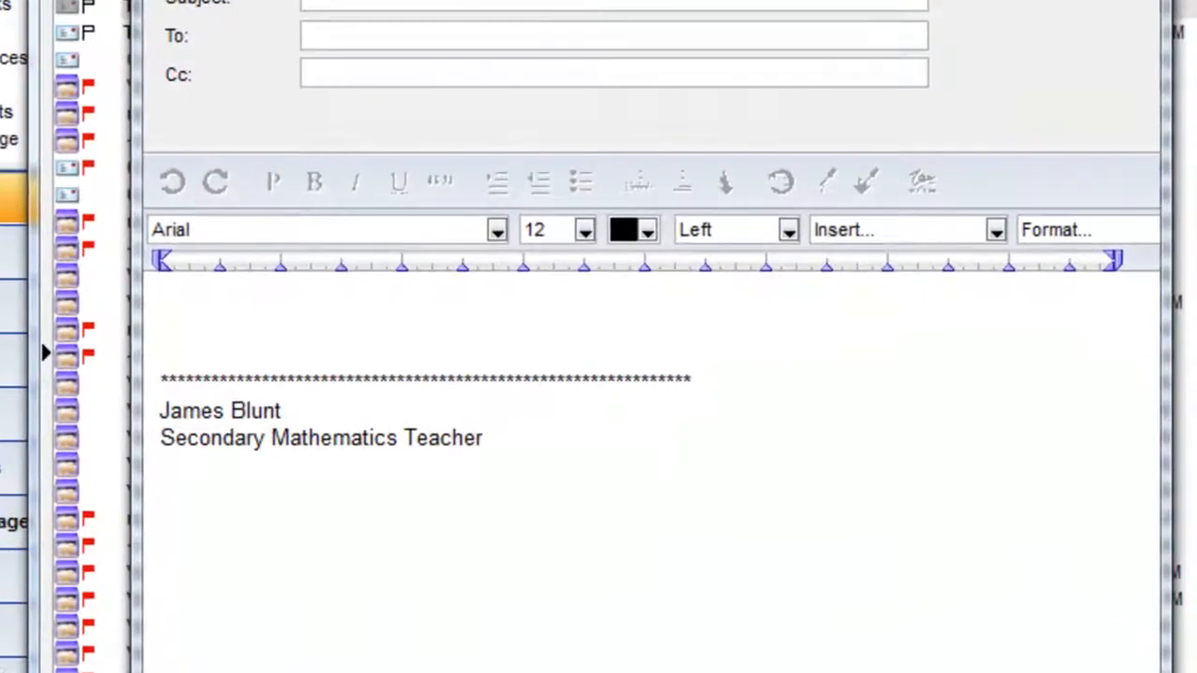
# Set Verdana as the Normal text font in the Content Text Styles preferences.
pyautogui.click(272, 182)
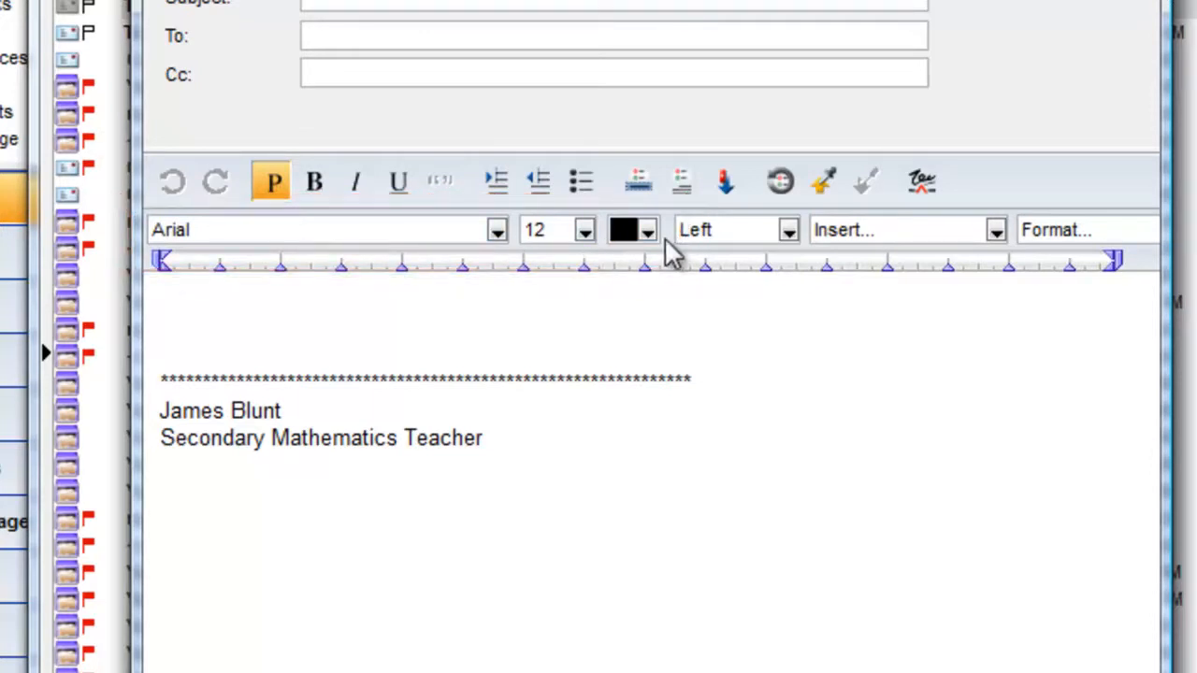
pyautogui.click(161, 493)
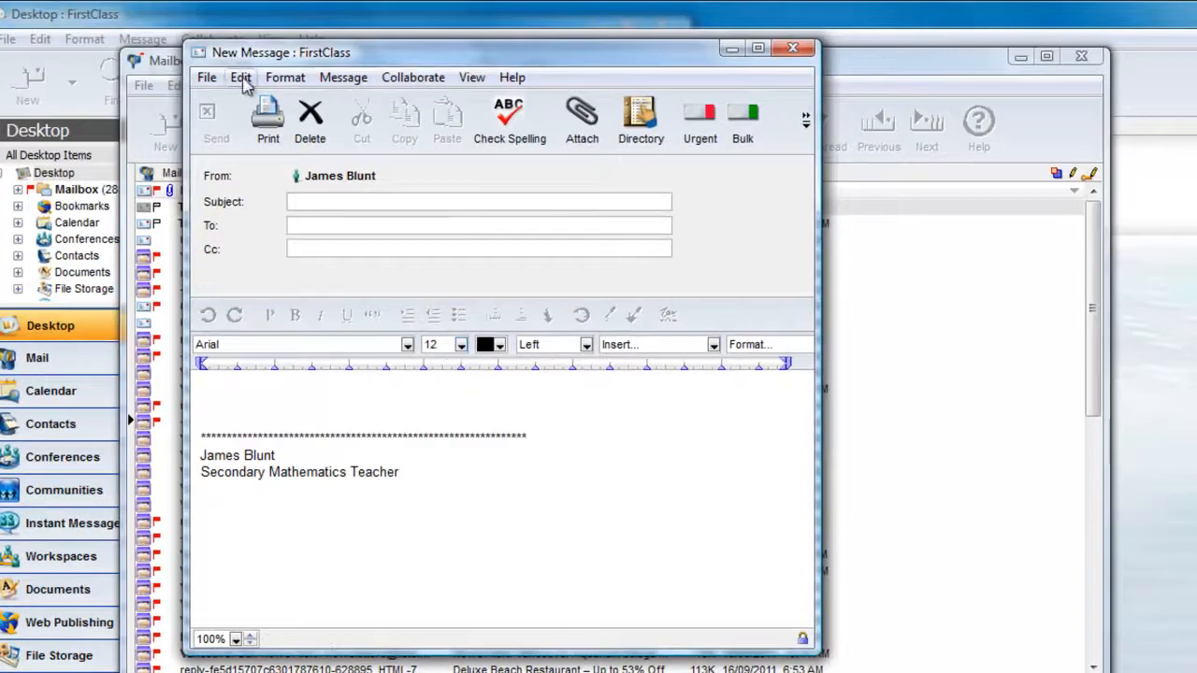
pyautogui.click(240, 77)
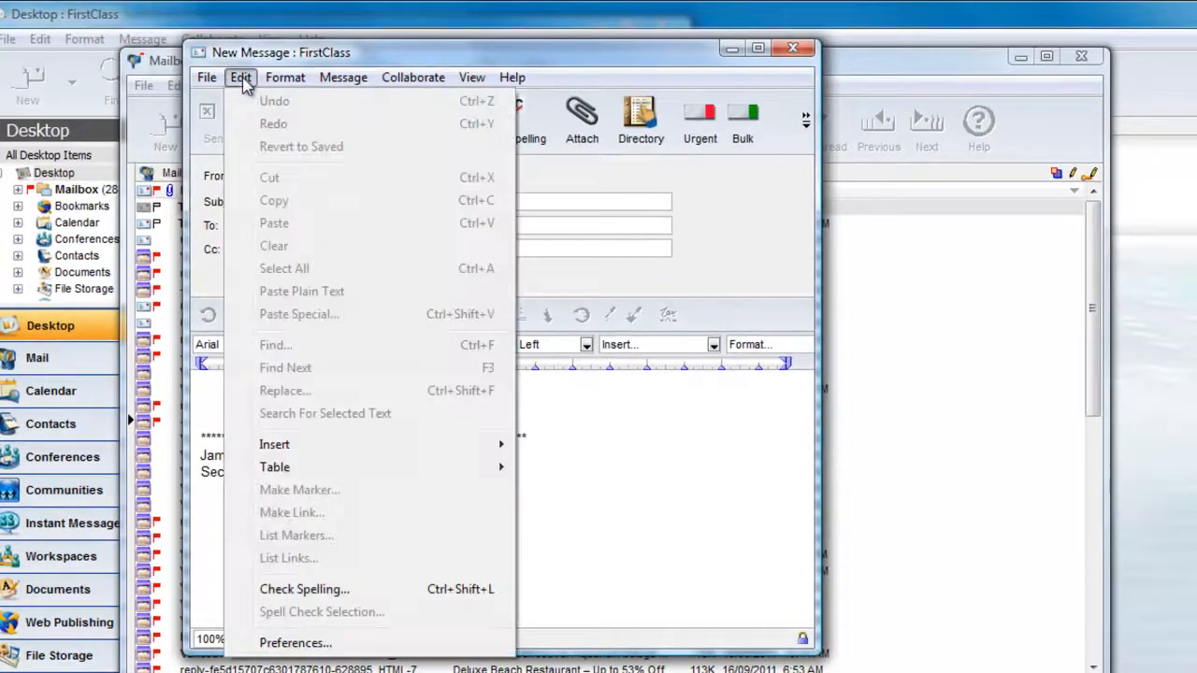
pyautogui.click(241, 77)
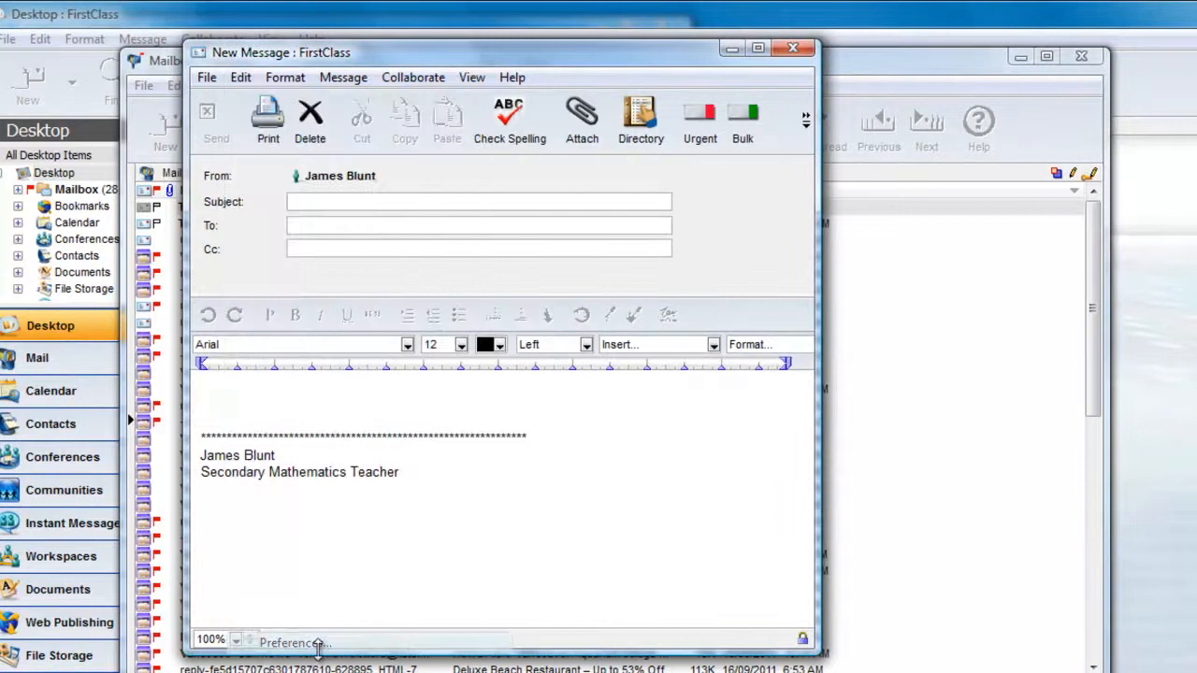
pyautogui.click(295, 643)
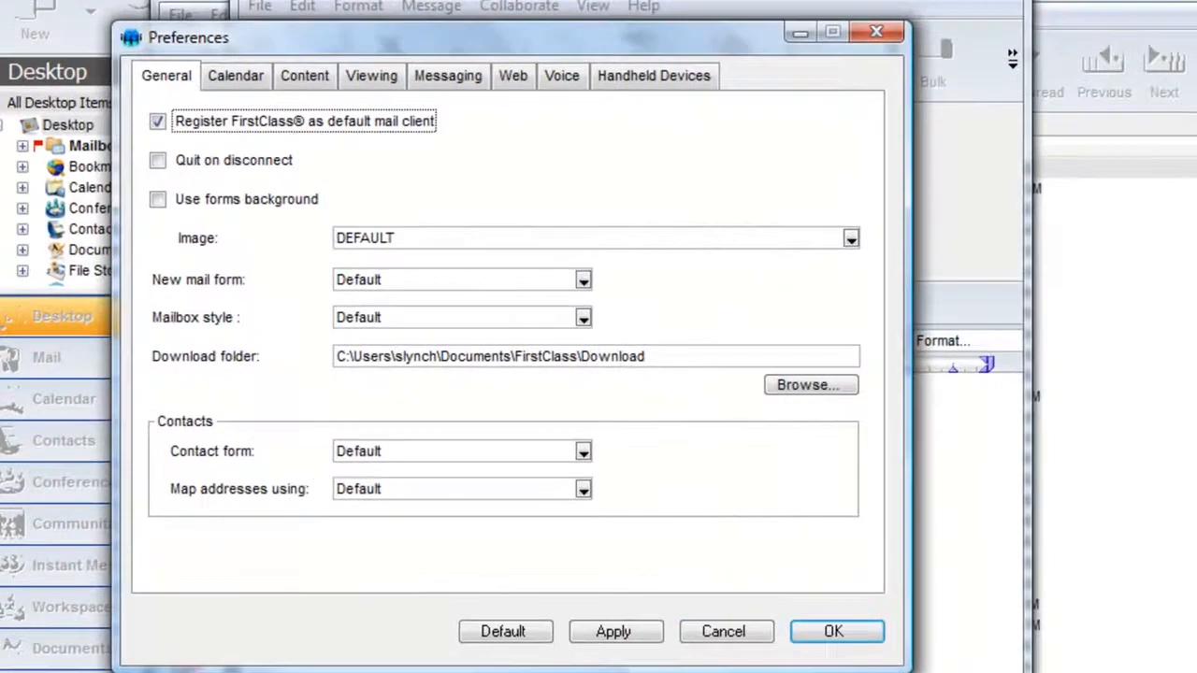
pyautogui.click(304, 76)
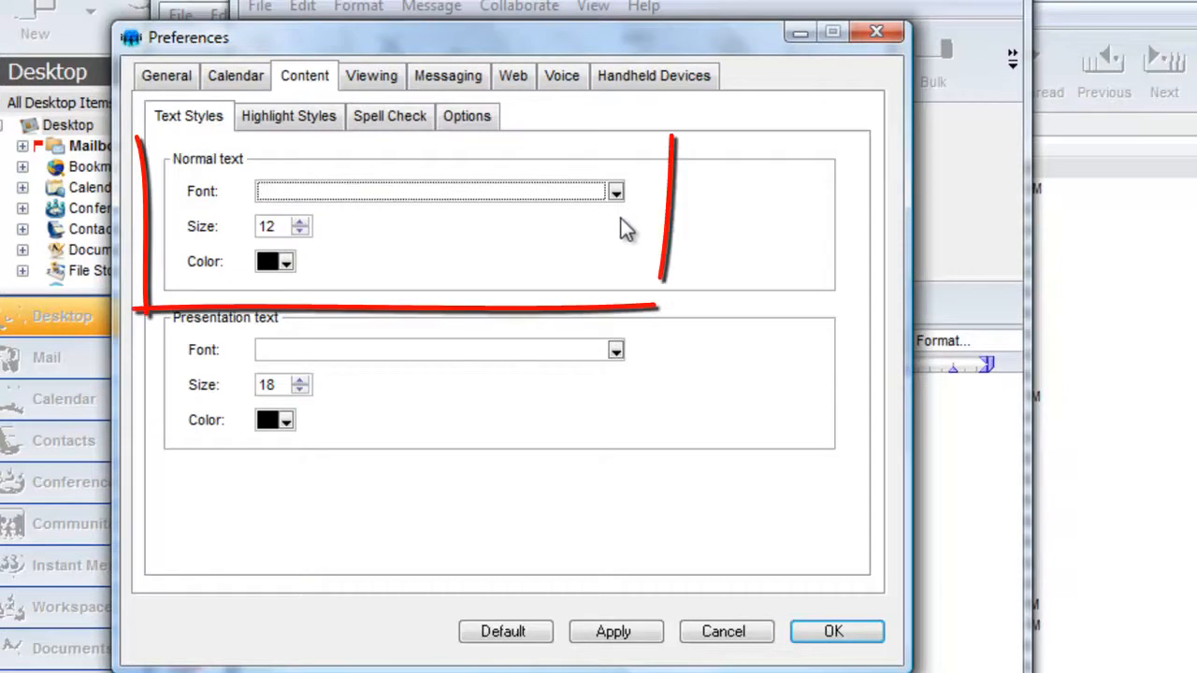
pyautogui.click(616, 191)
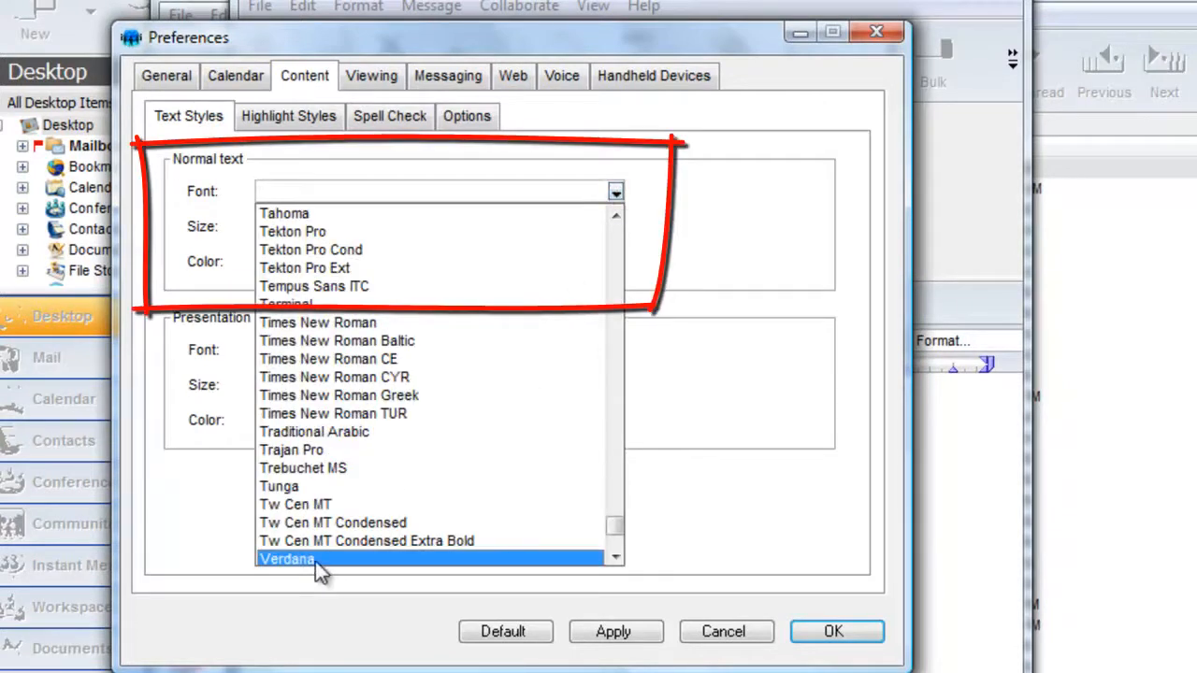
pyautogui.click(286, 560)
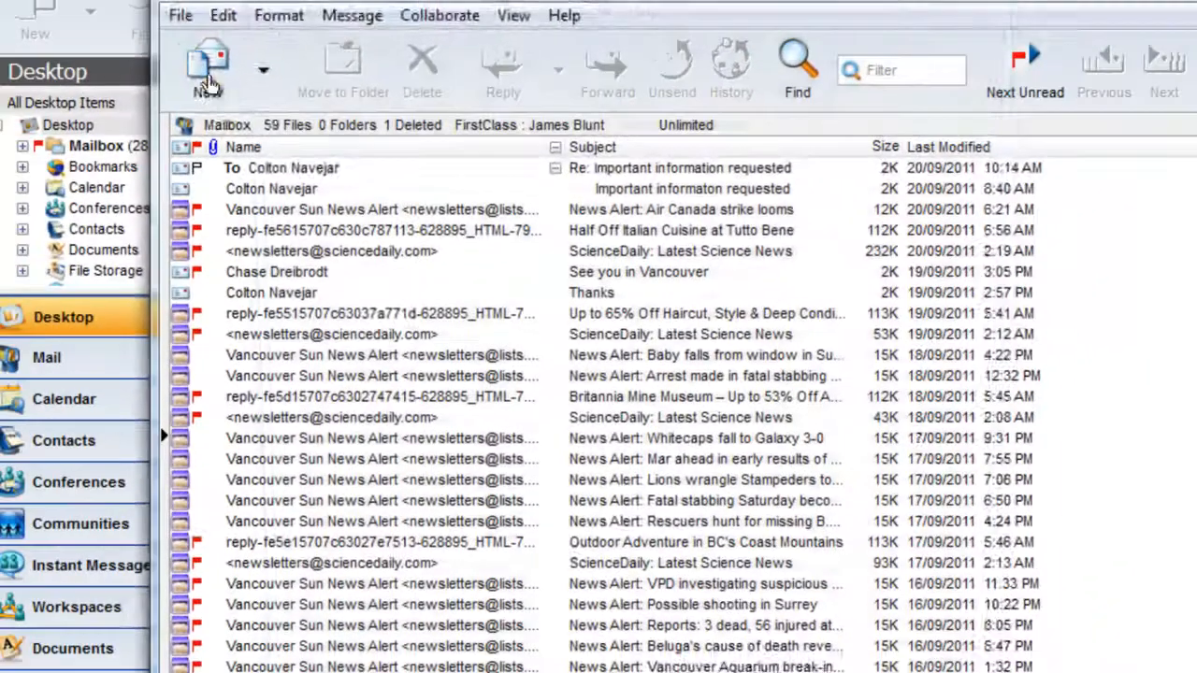
# Start a new message to confirm it defaults to Verdana 12.
pyautogui.click(208, 66)
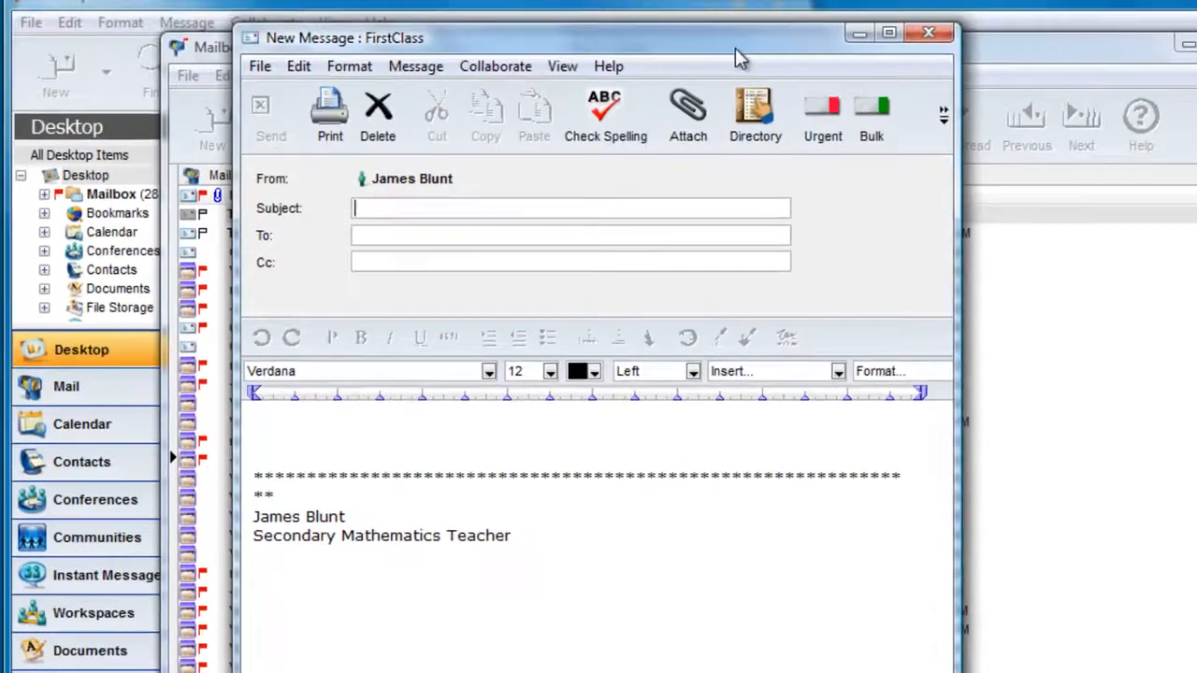
pyautogui.click(928, 32)
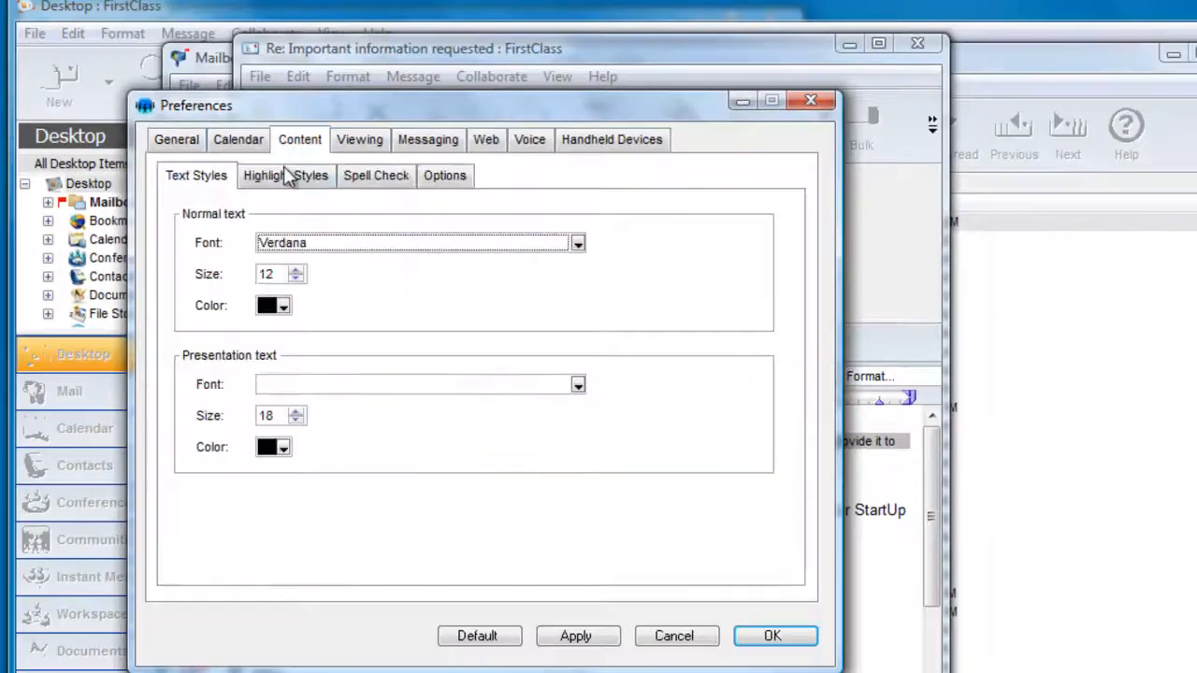
# Make quoted text red at size 12 with no background shading.
pyautogui.click(285, 175)
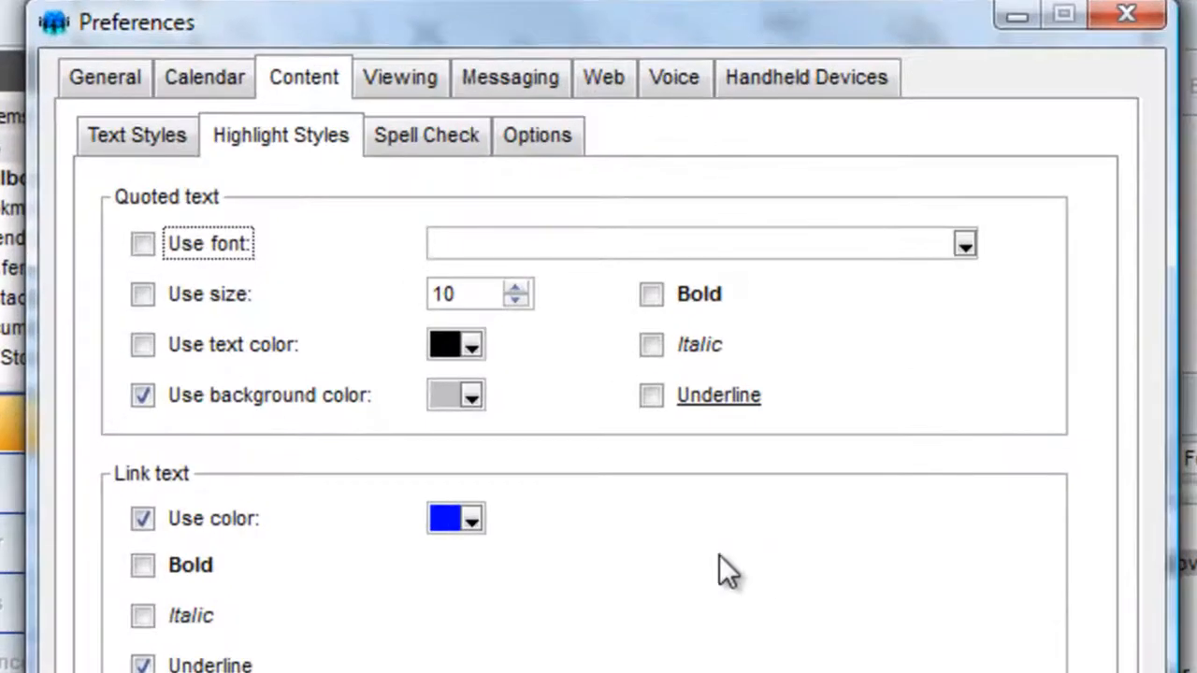
pyautogui.click(142, 344)
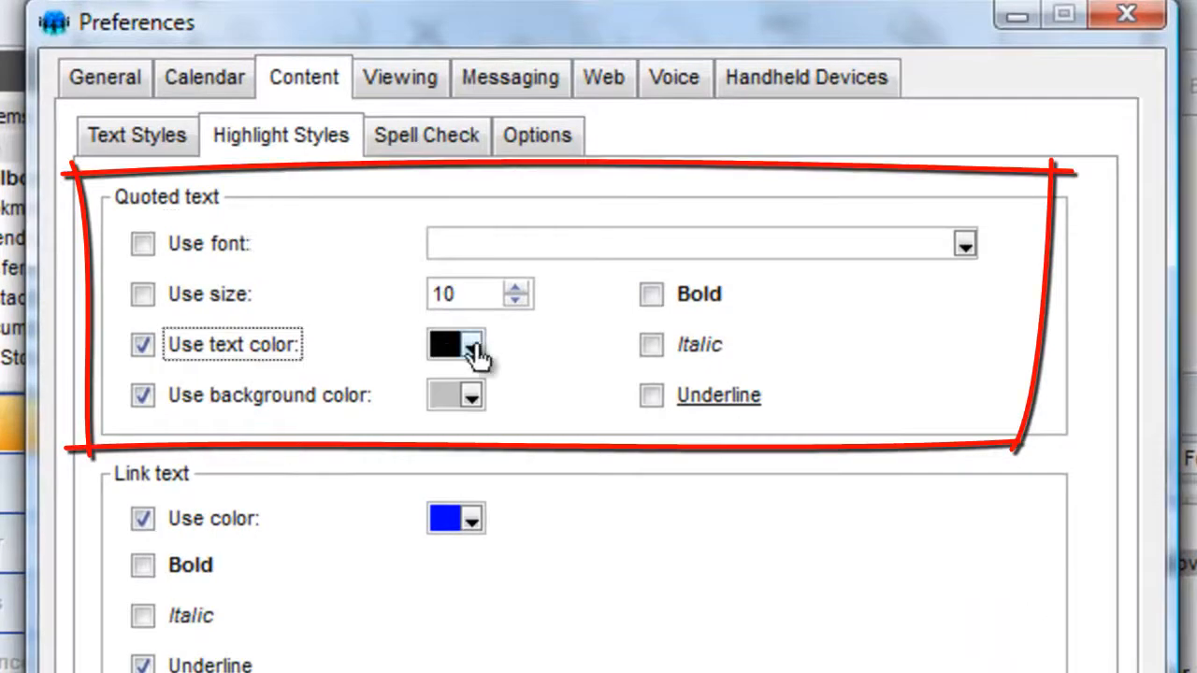
pyautogui.click(475, 344)
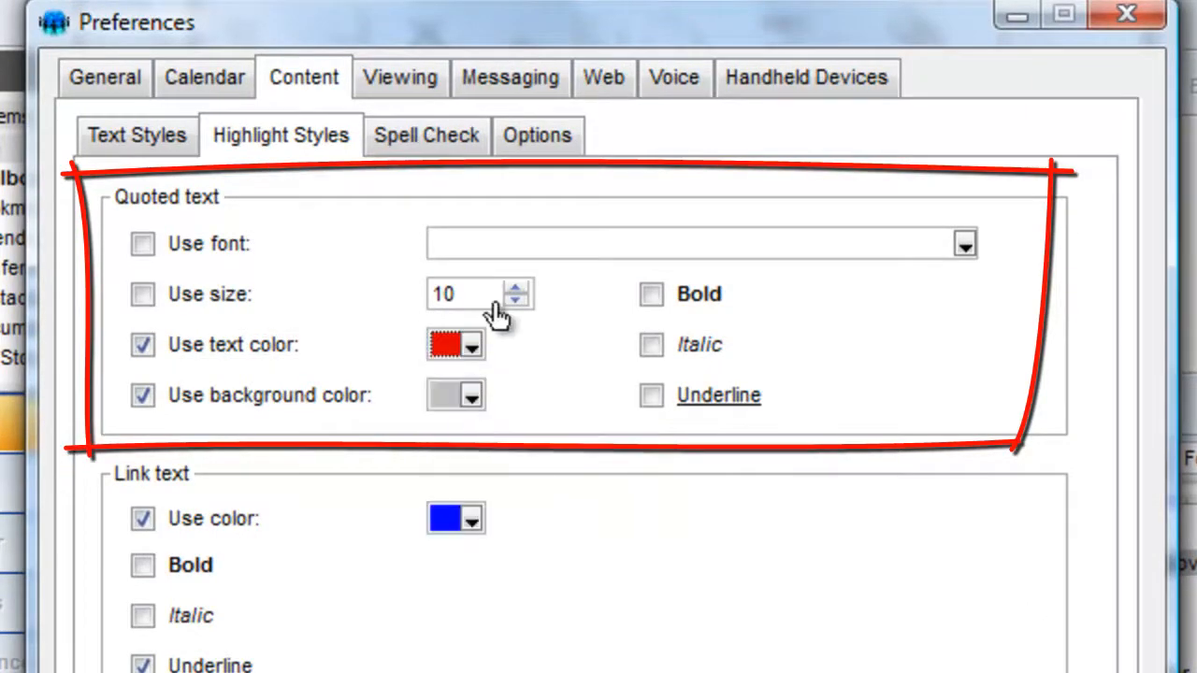
pyautogui.click(516, 286)
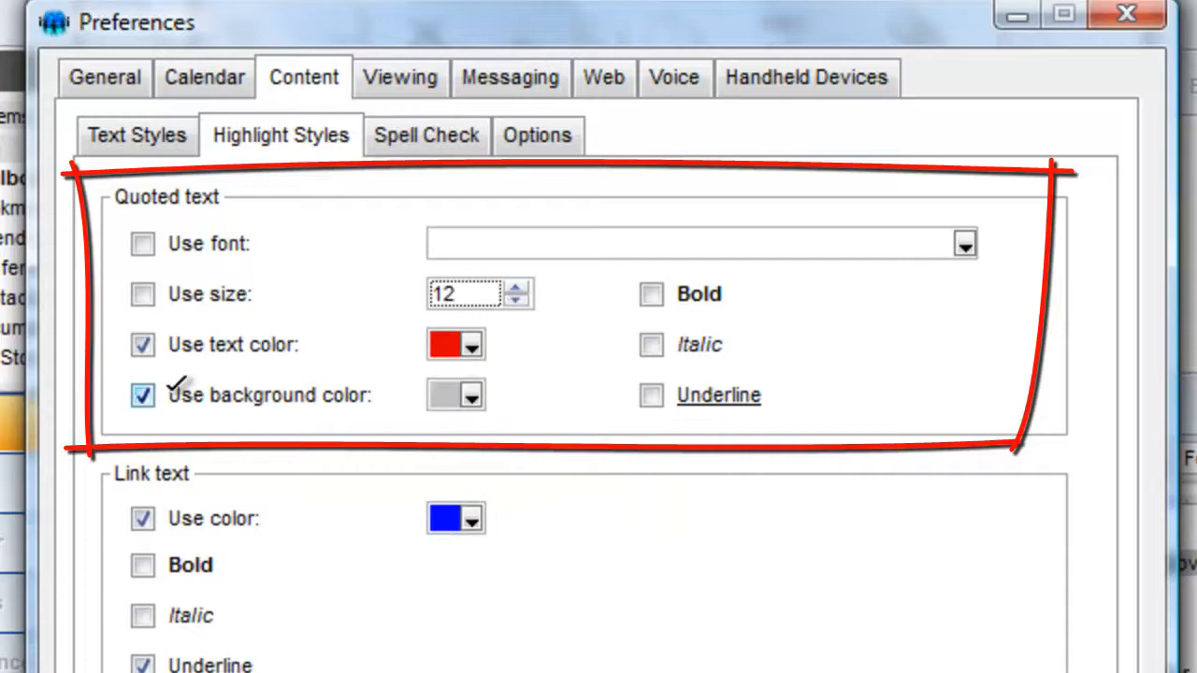
pyautogui.click(142, 394)
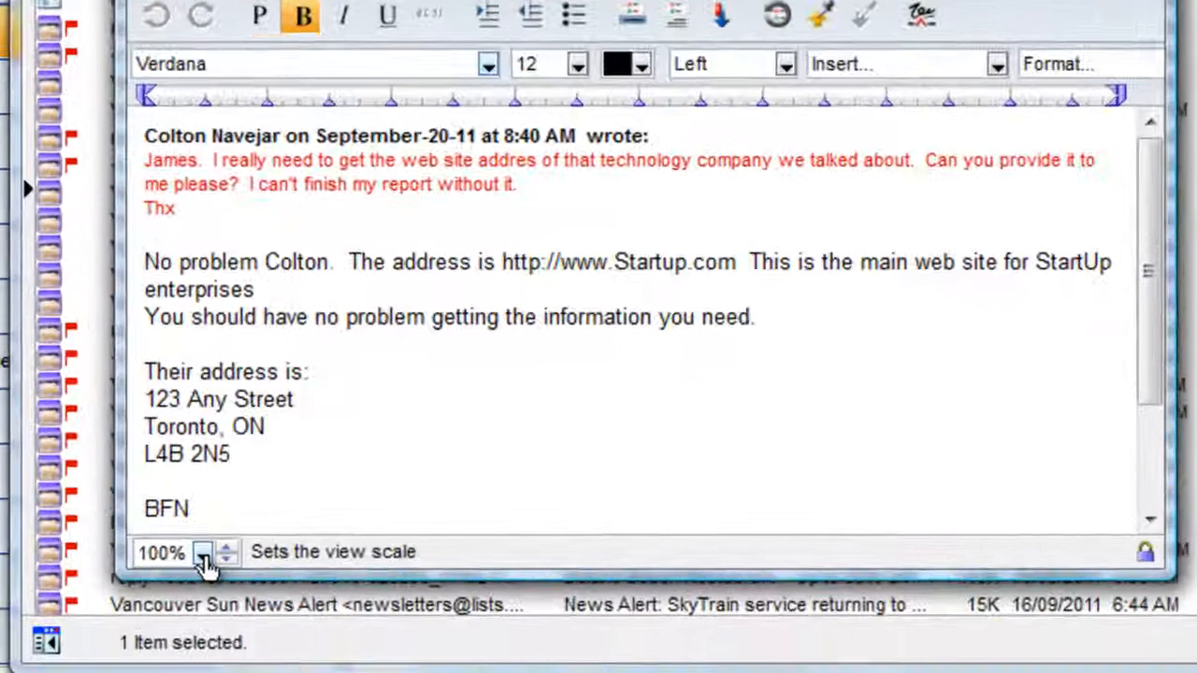
# Enlarge the reply's displayed text with the message view scale control.
pyautogui.click(203, 553)
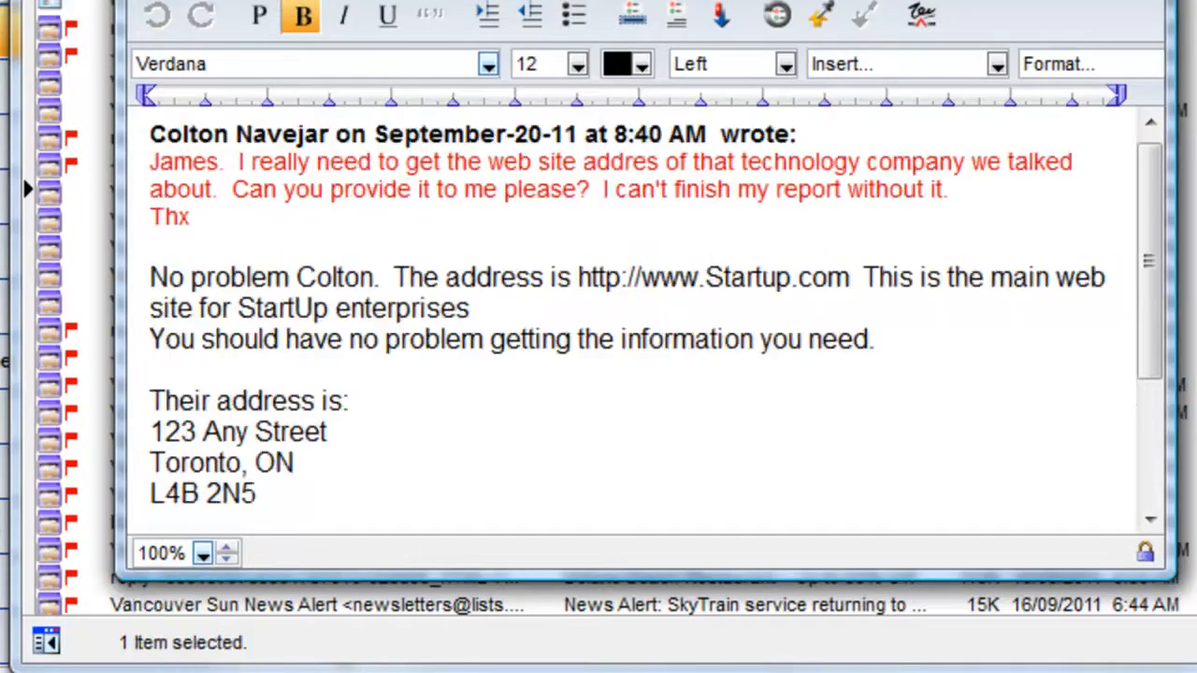
pyautogui.click(226, 547)
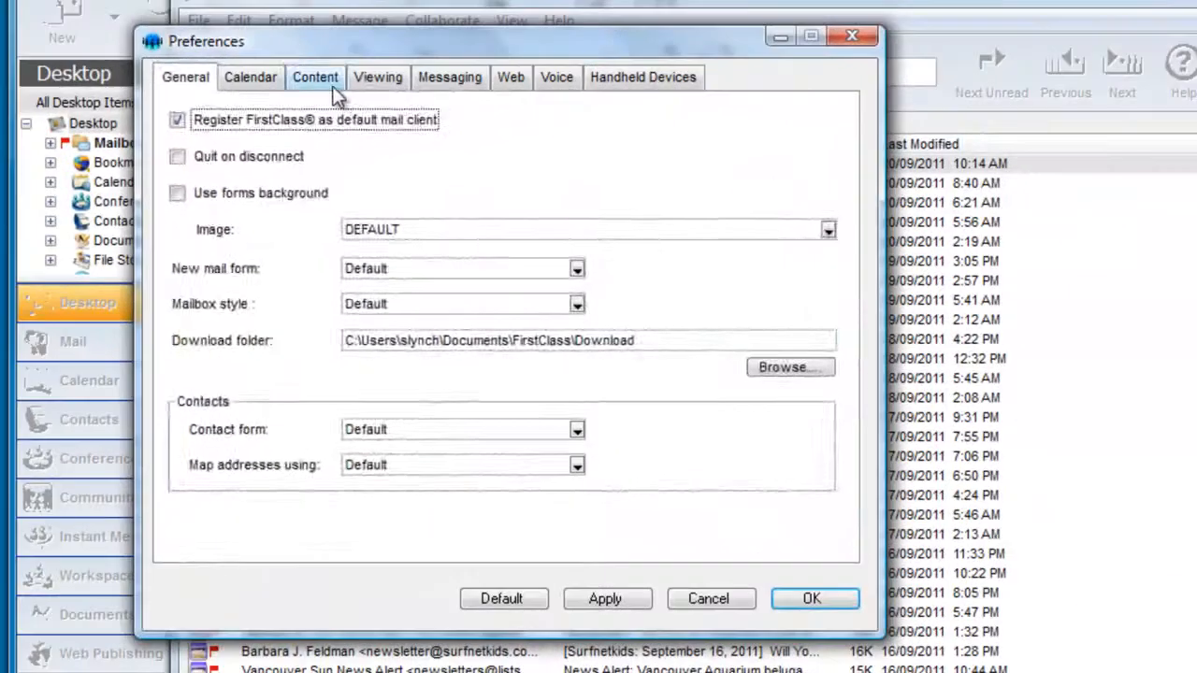
# Raise the default message zoom in Content Options above 102%.
pyautogui.click(315, 77)
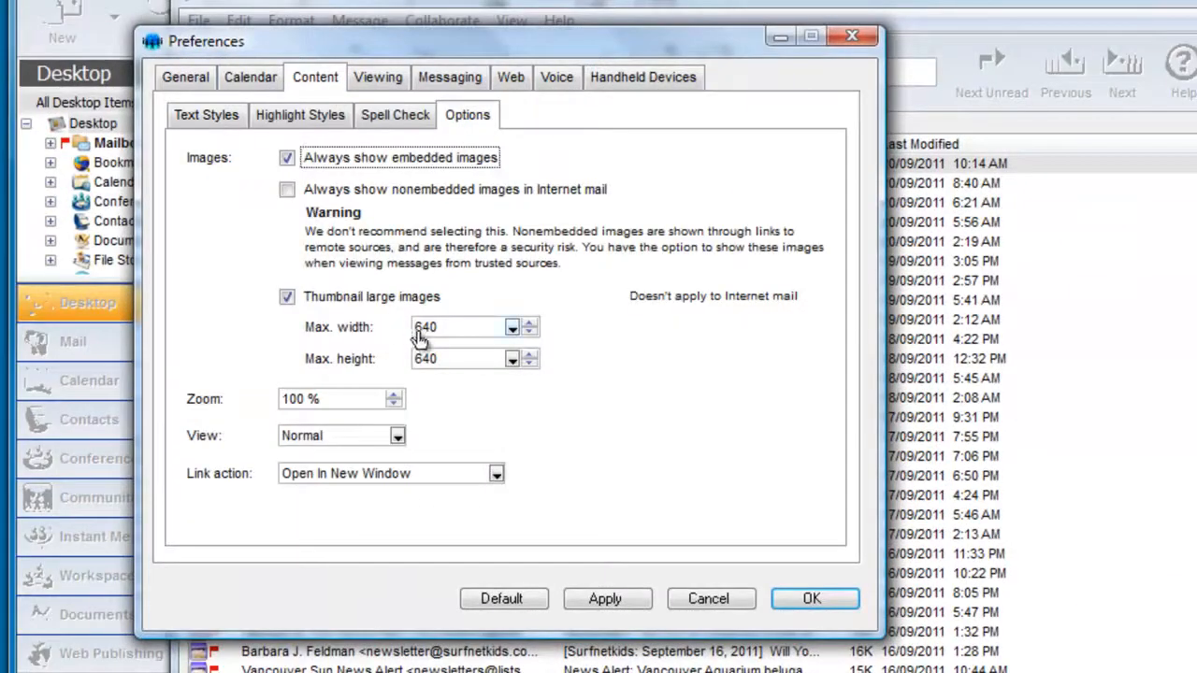
pyautogui.click(394, 393)
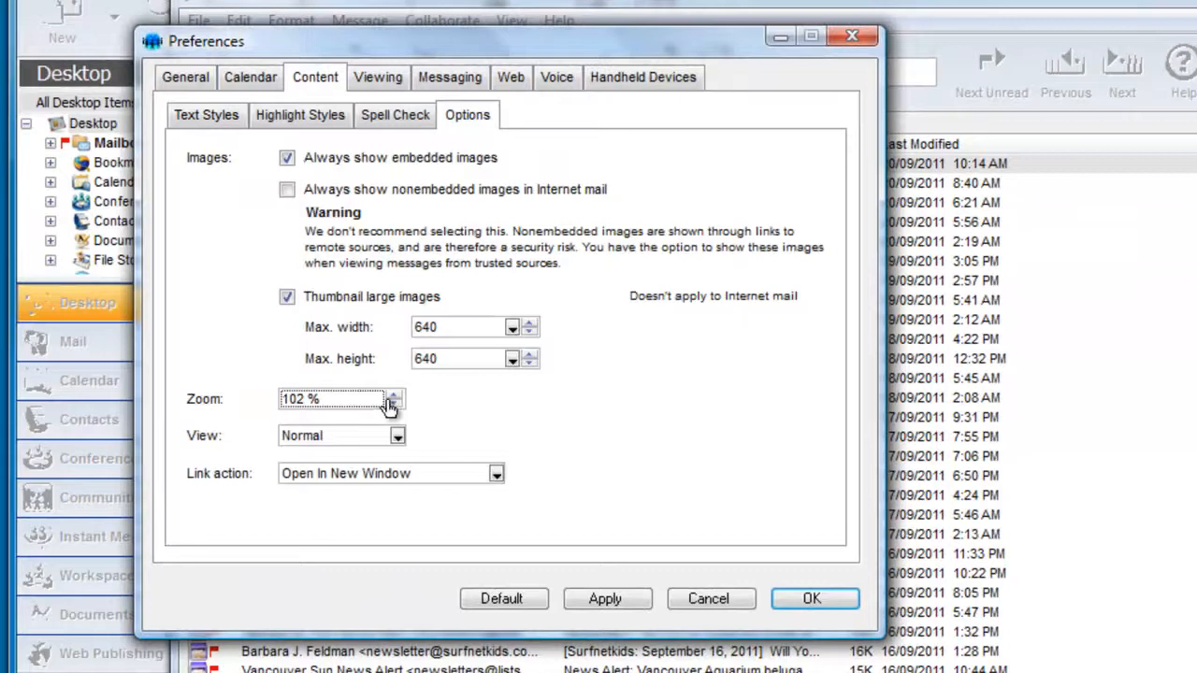
pyautogui.write('1')
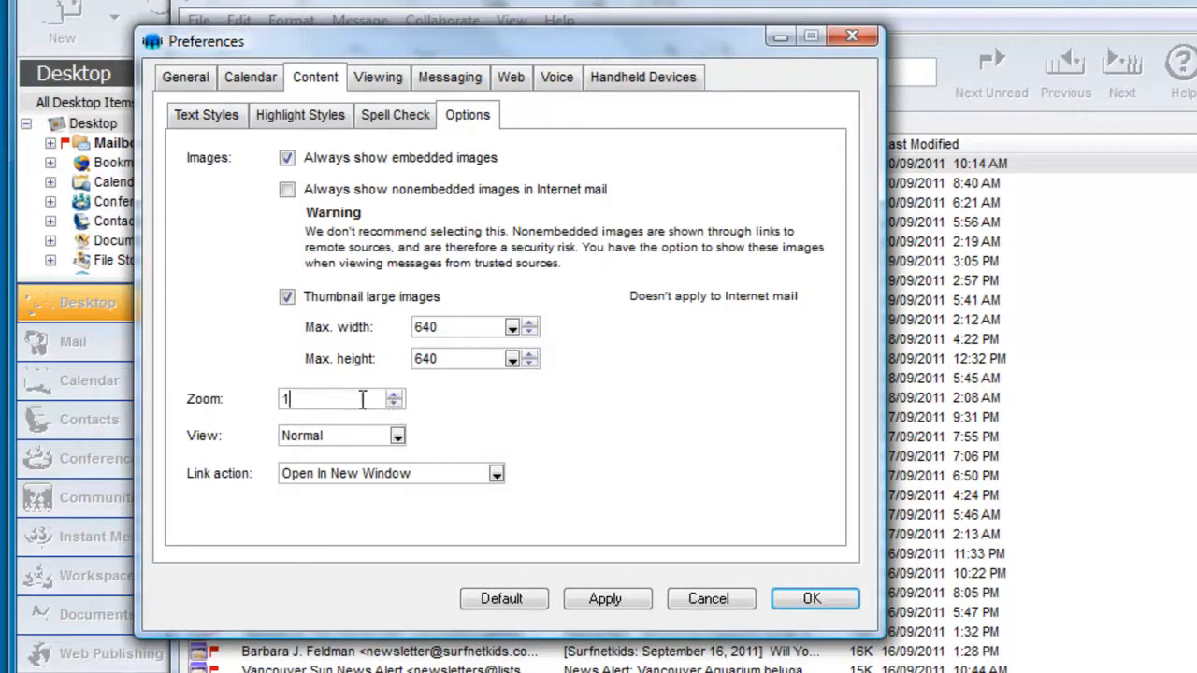